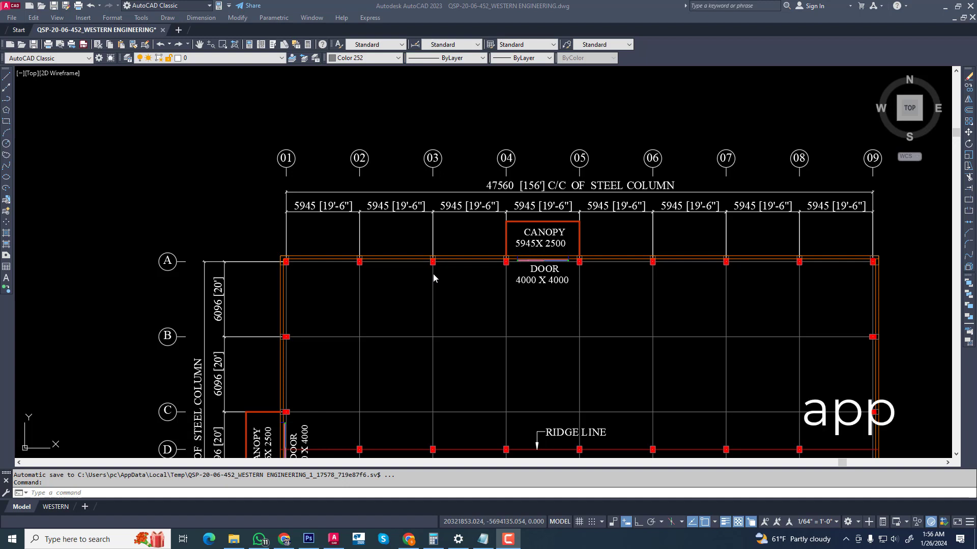
Step: Open the application loader with the AP (APPLOAD) command
text(AP)
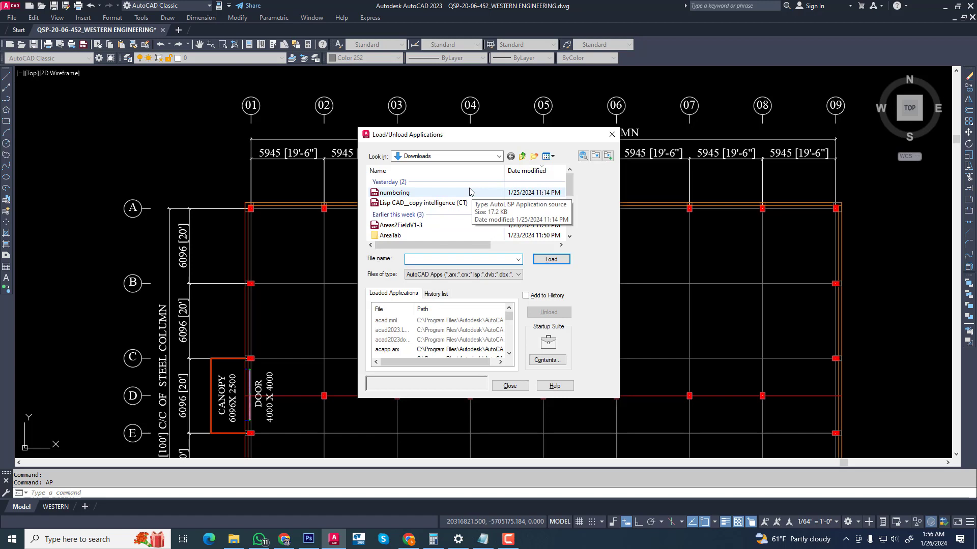
Step: Load the 'Lisp CAD _copy intelligence (CT)' routine and close the loader
click(423, 203)
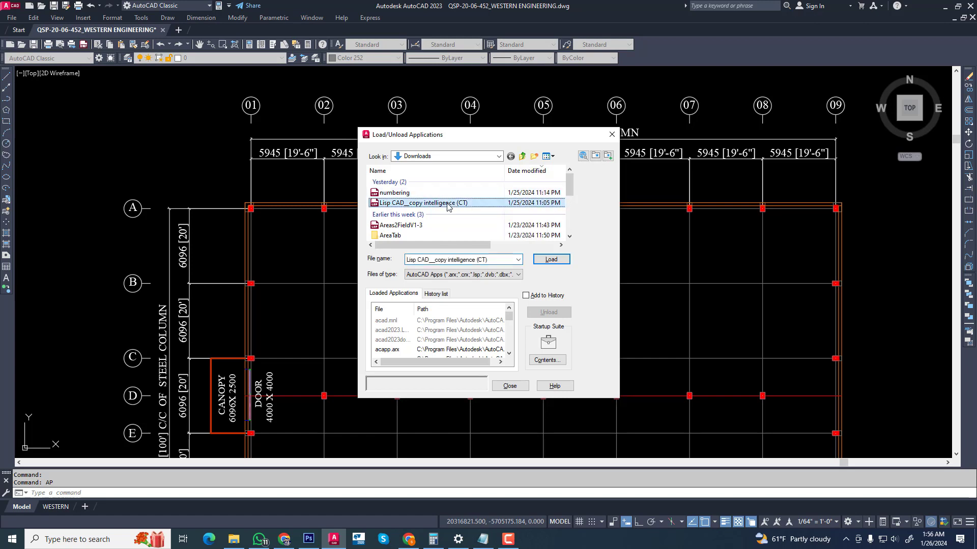
click(551, 259)
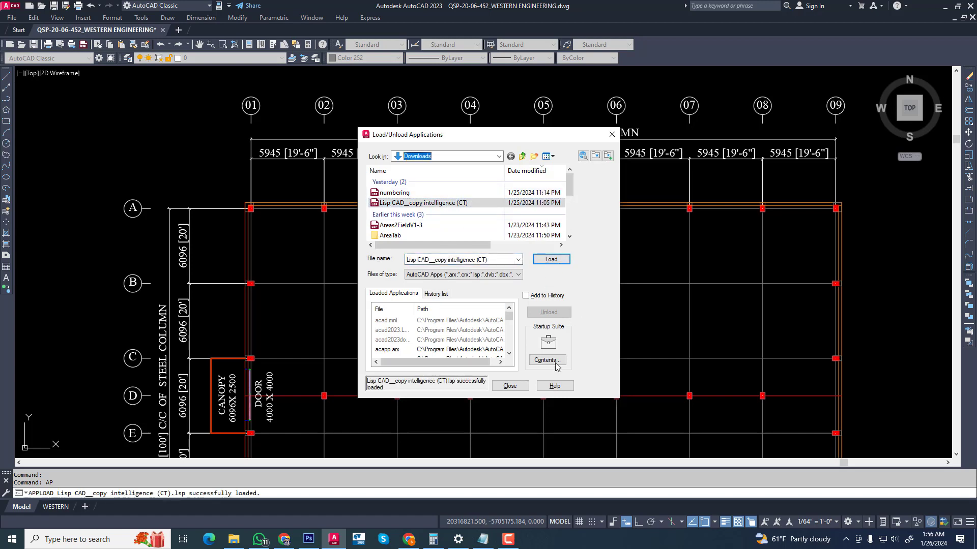
mouse_move(519, 385)
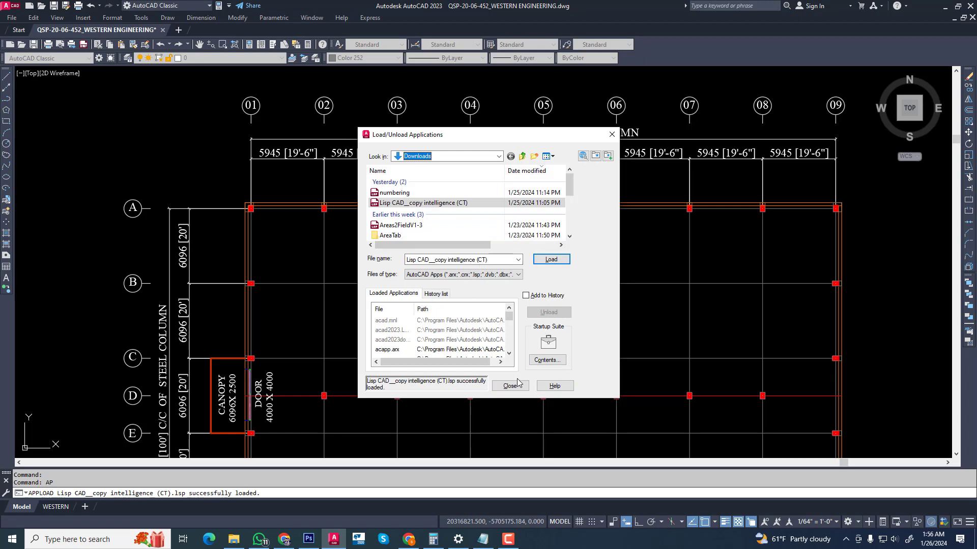
click(510, 385)
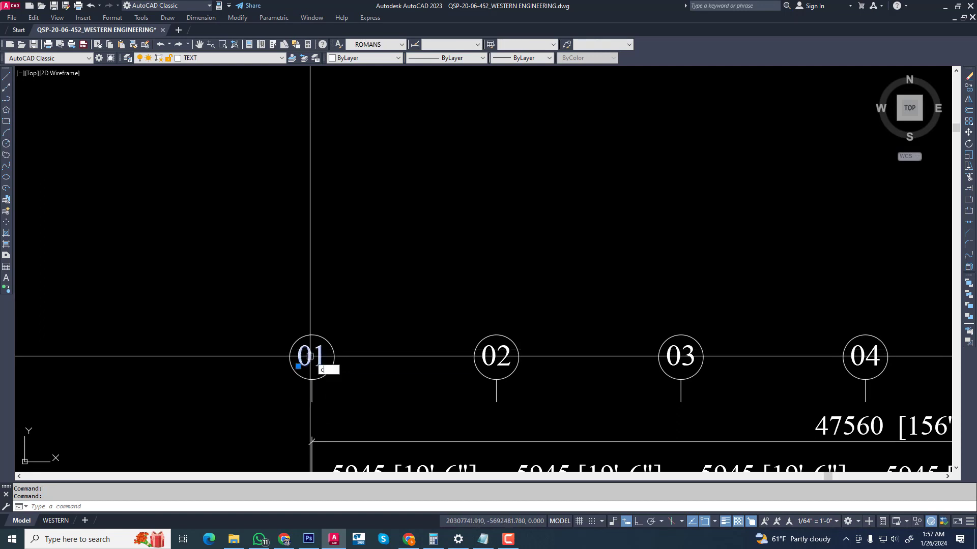
Step: Zoom in on grid bubble 01 at the start of the column grid
text(T)
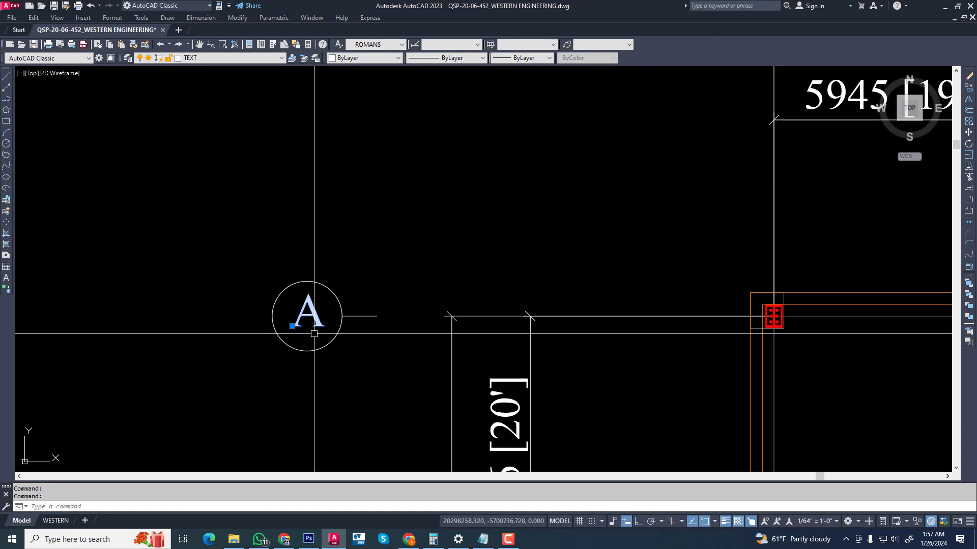
Step: Pan to grid bubble A and enter the CT command
text(CT)
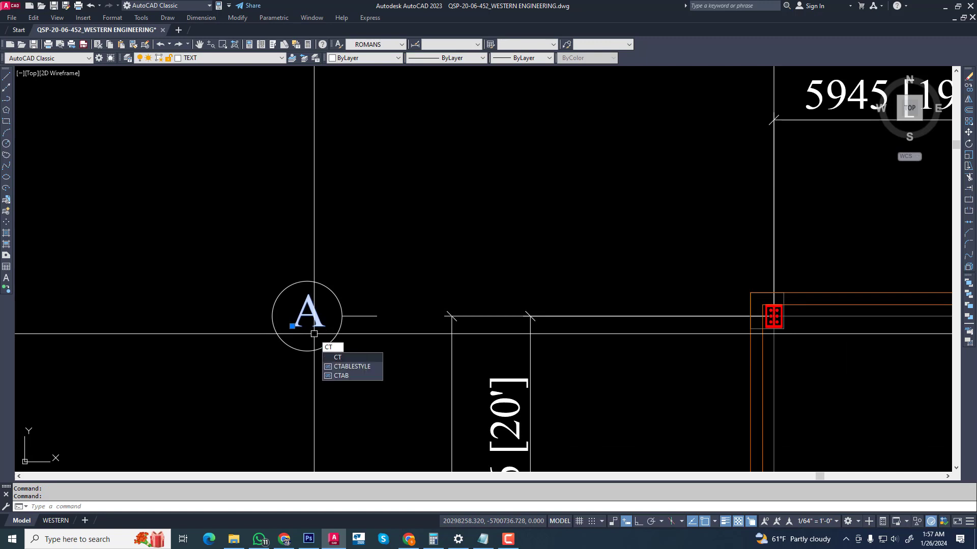